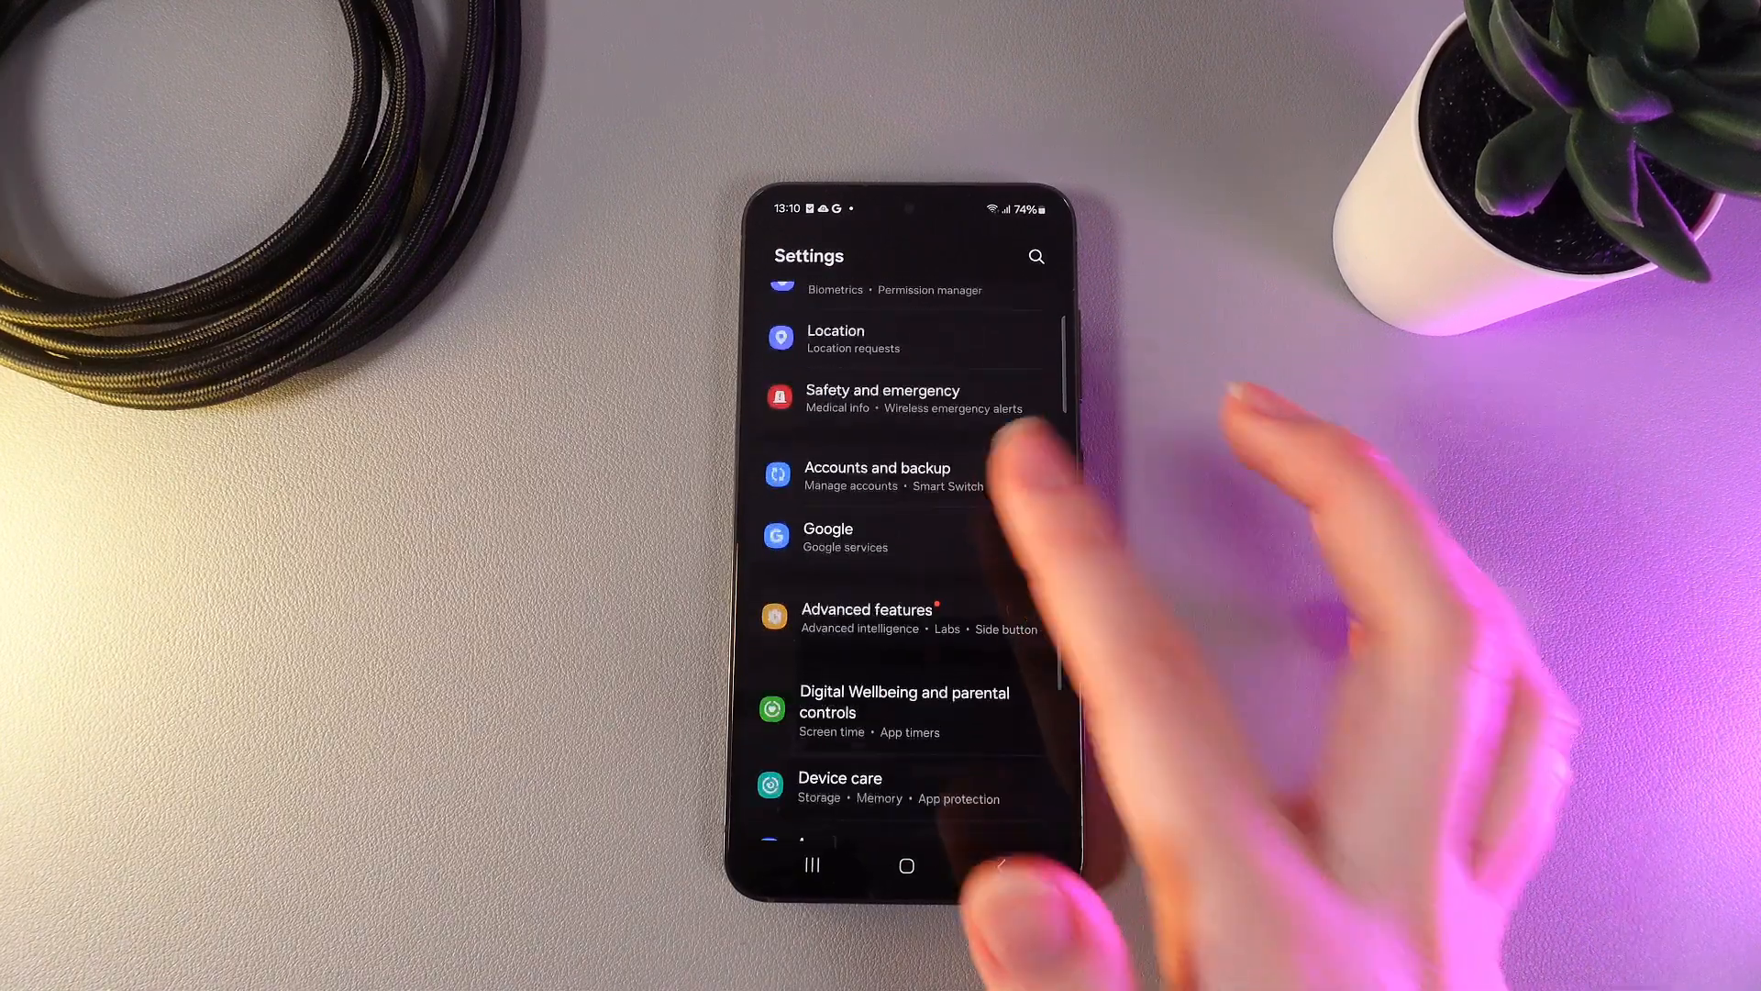
- Go to the Google section of Settings and show All services
{"action": "left_click", "coordinate": [828, 536]}
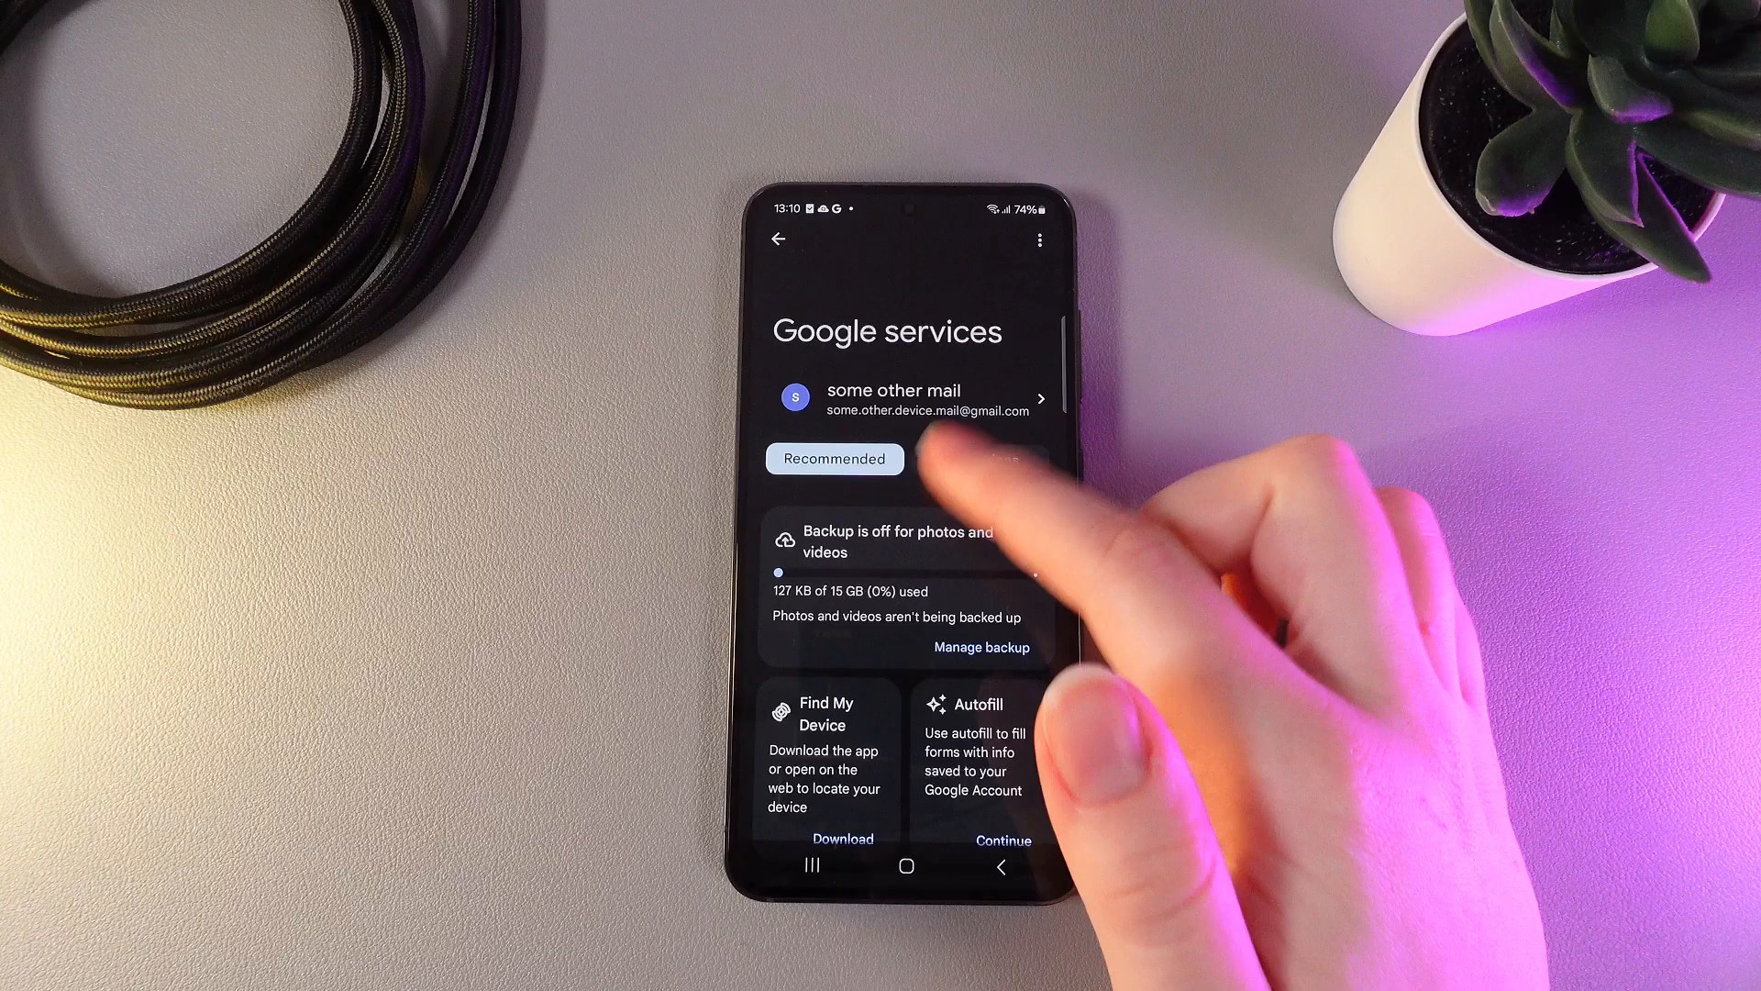
{"action": "left_click", "coordinate": [979, 282]}
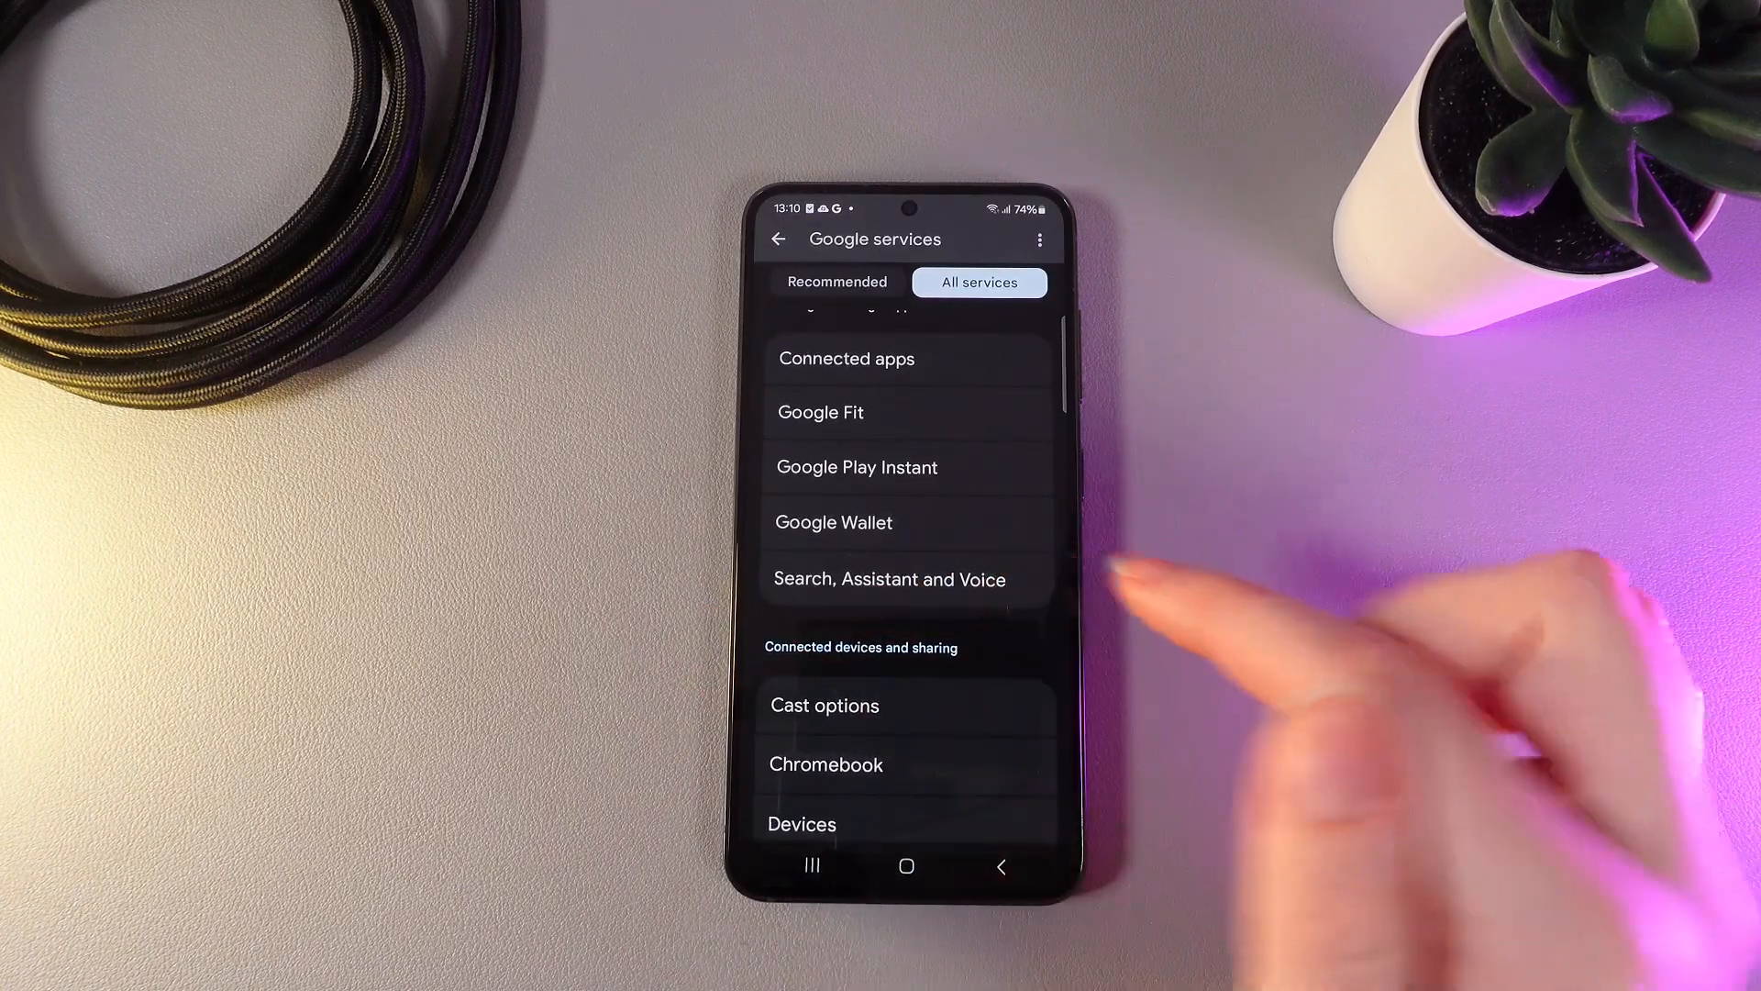
- Navigate through Search, Assistant and Voice and Google Assistant to Hey Google & Voice Match
{"action": "left_click", "coordinate": [779, 239]}
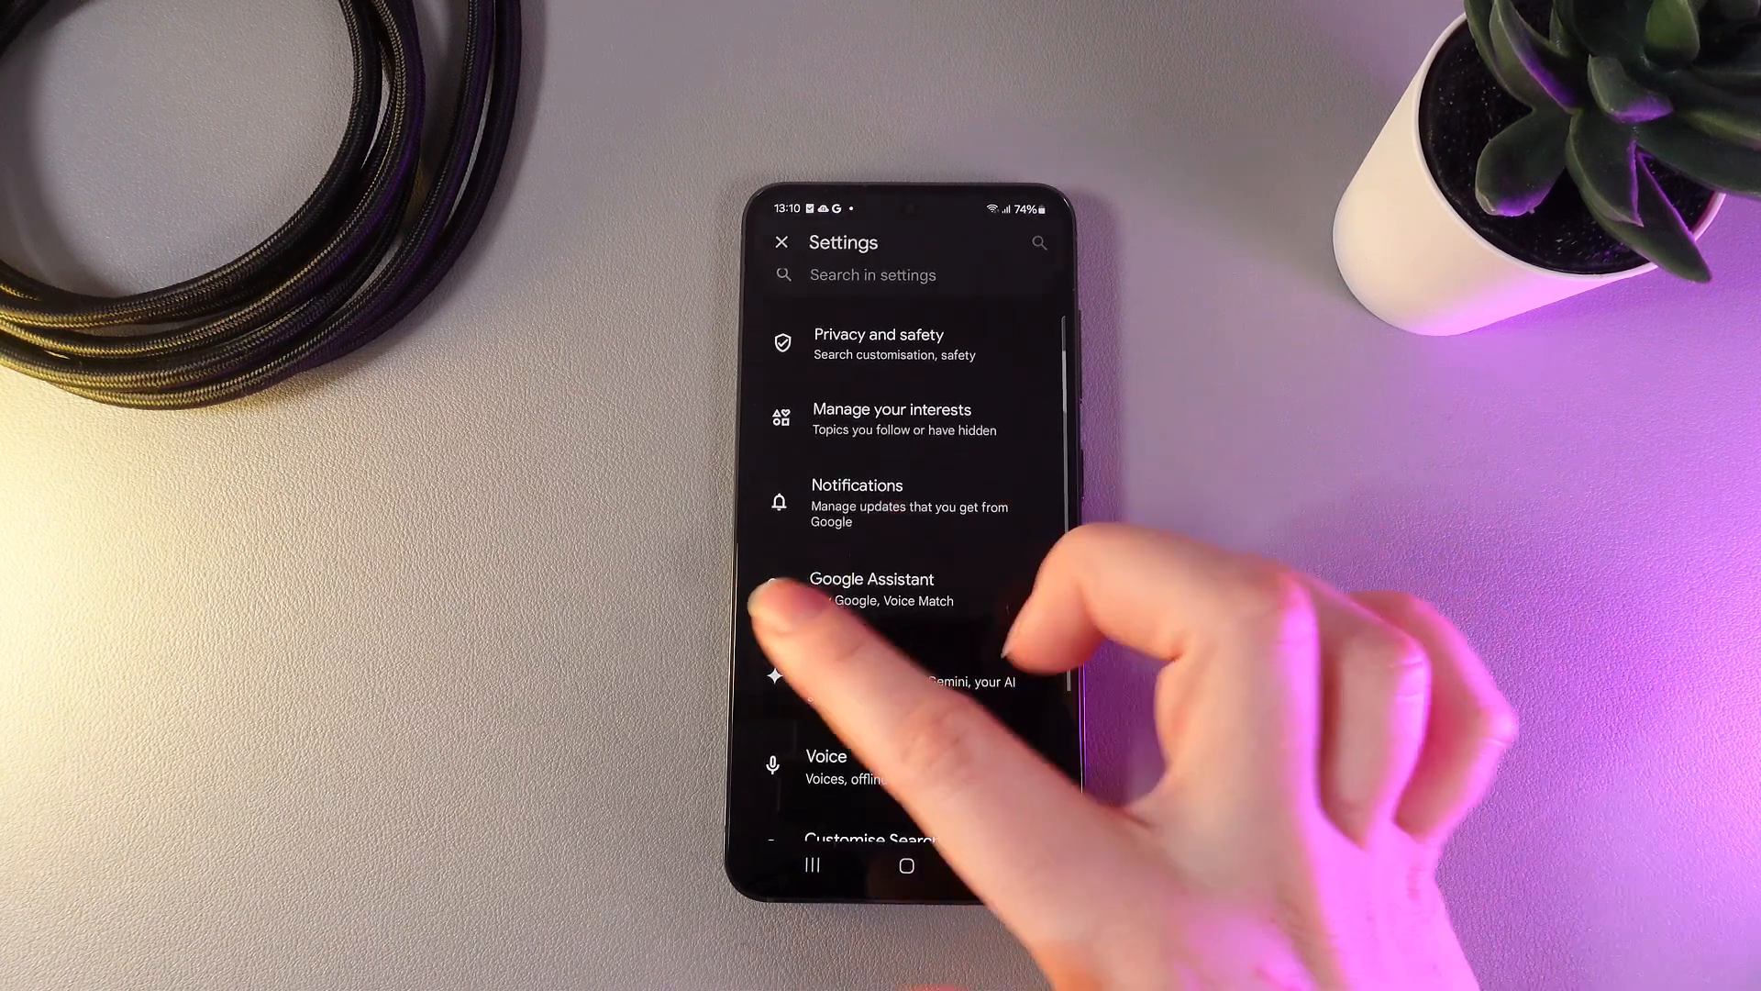
{"action": "left_click", "coordinate": [872, 589]}
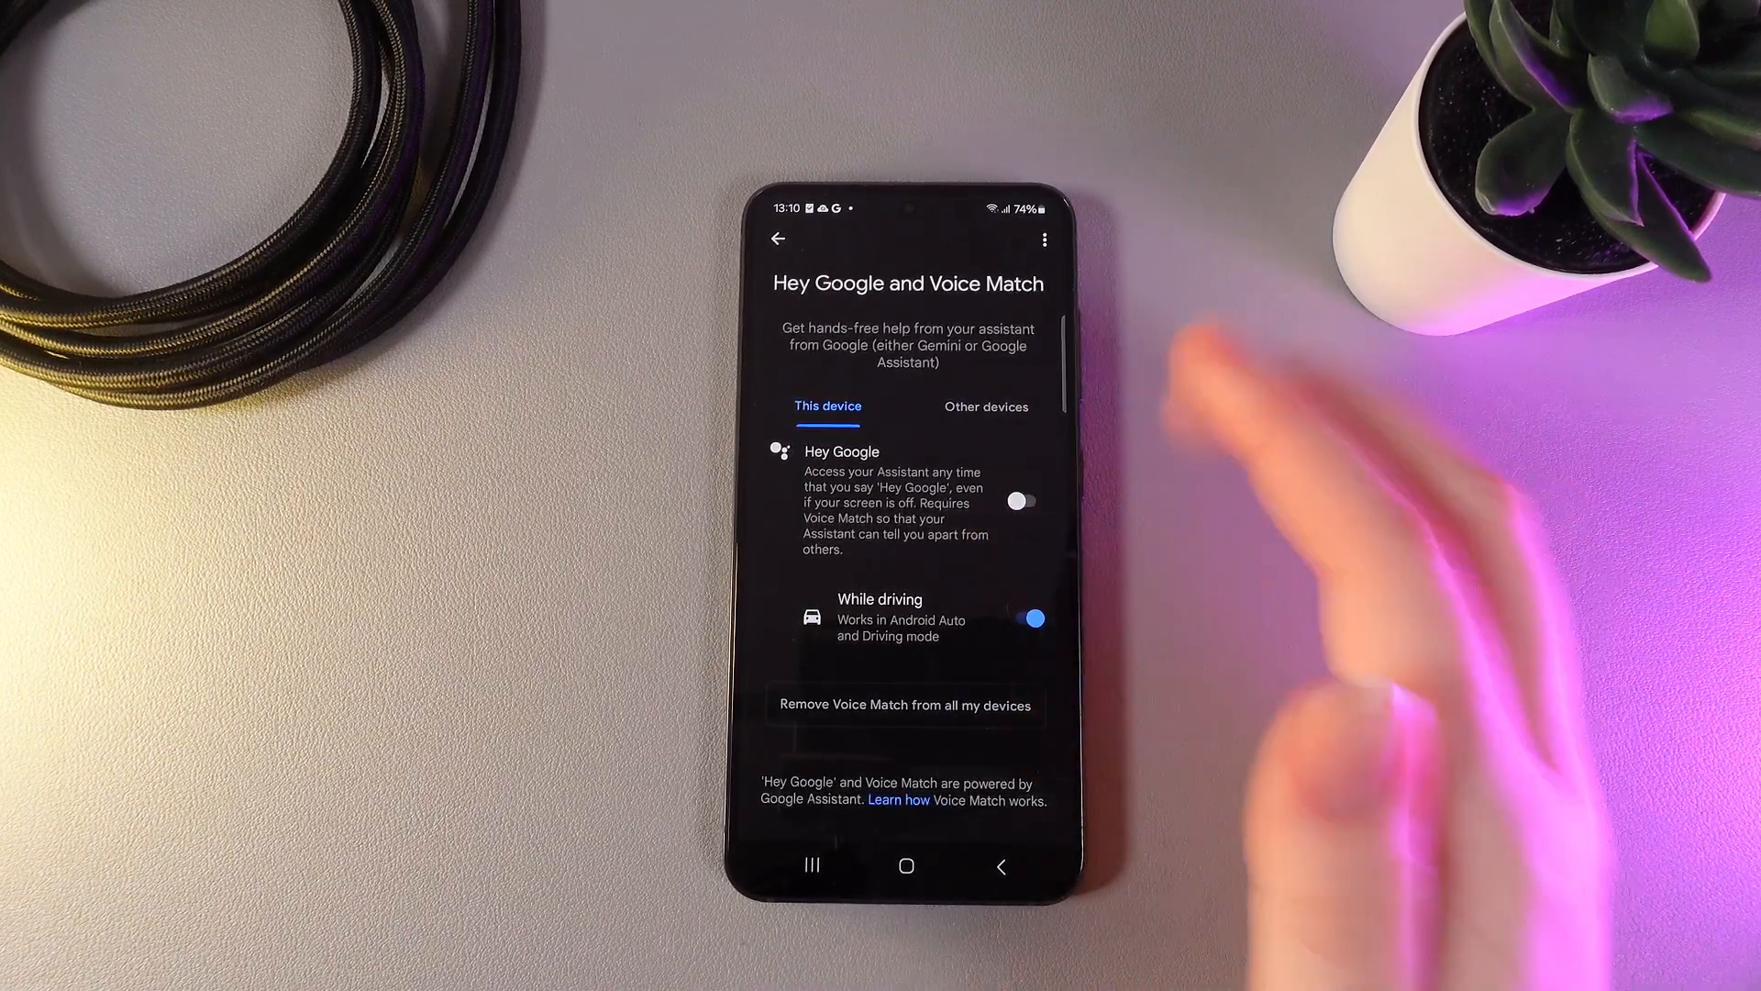
{"action": "left_click", "coordinate": [1021, 502]}
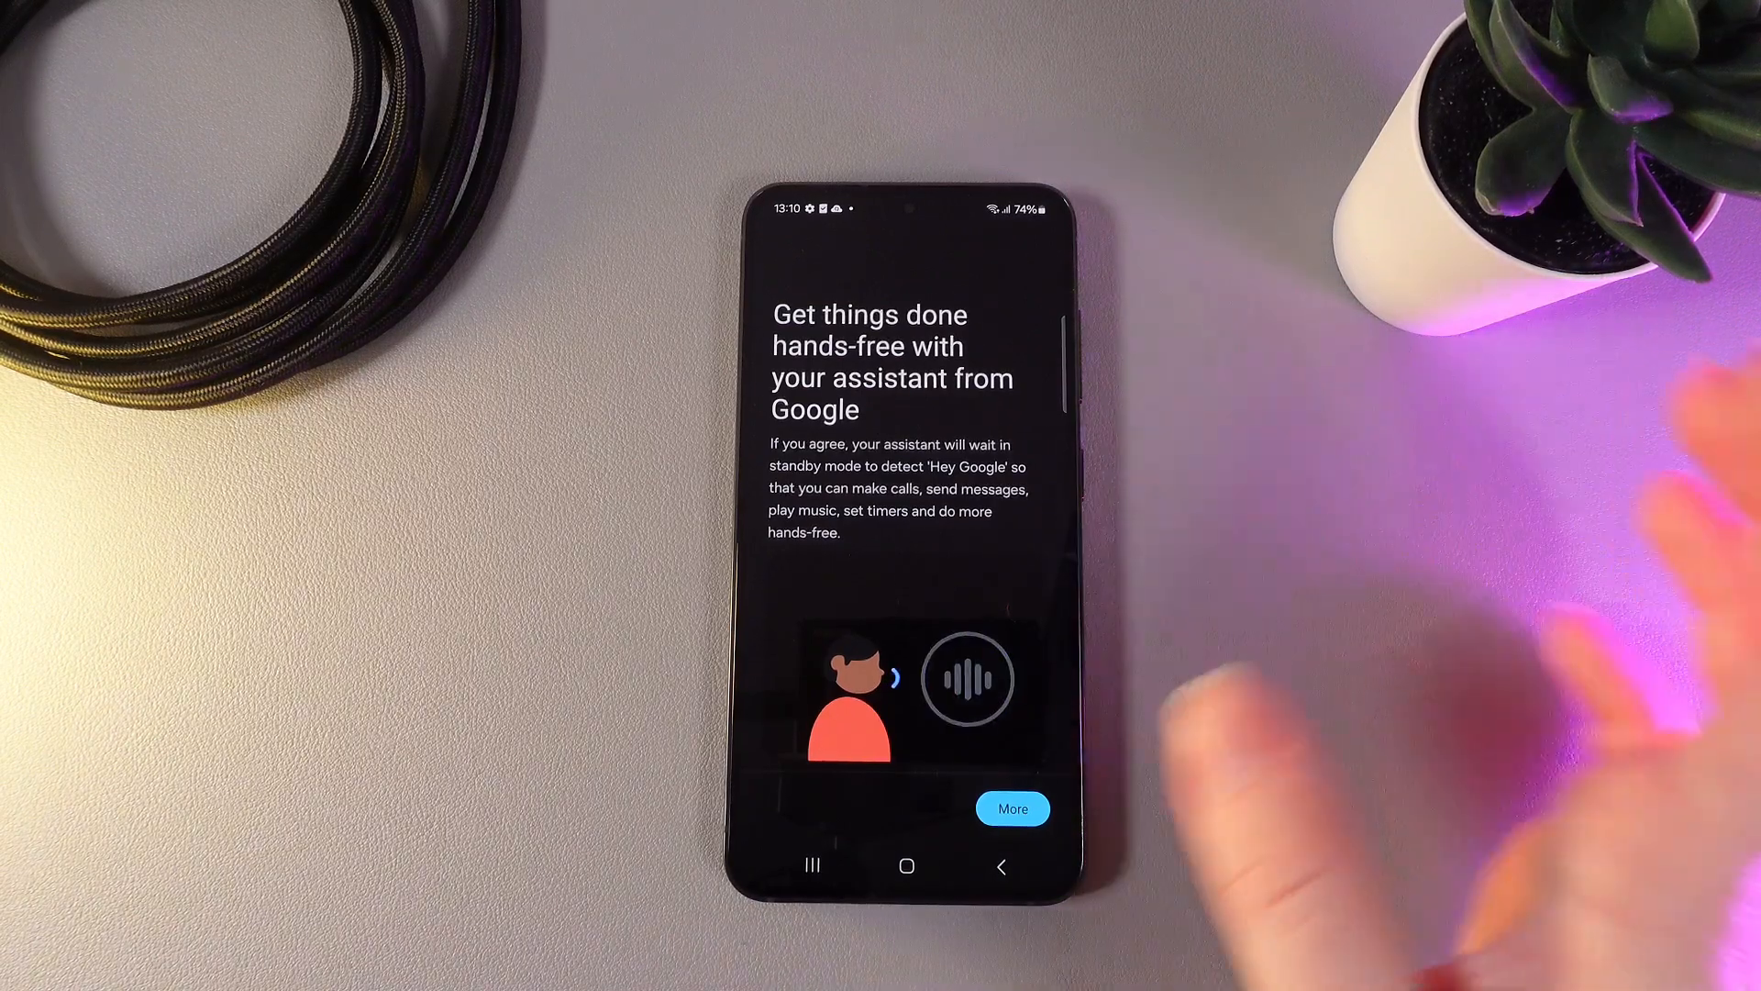
{"action": "left_click", "coordinate": [1011, 807]}
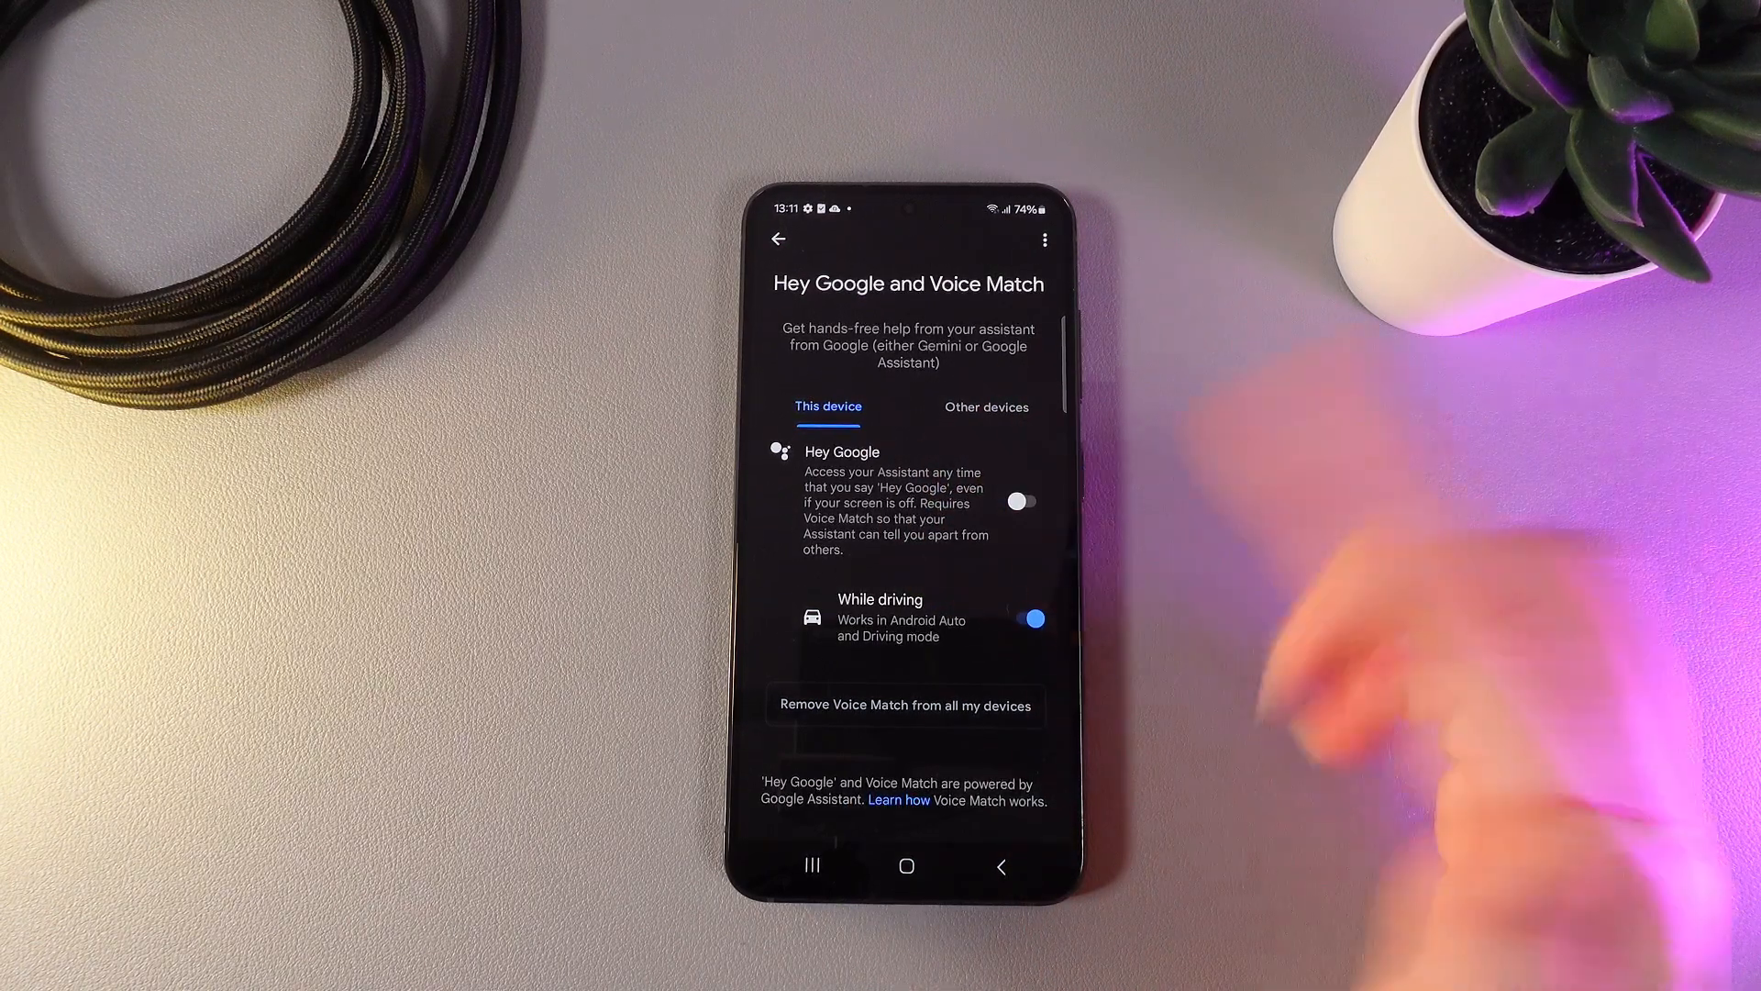
{"action": "left_click", "coordinate": [1030, 620]}
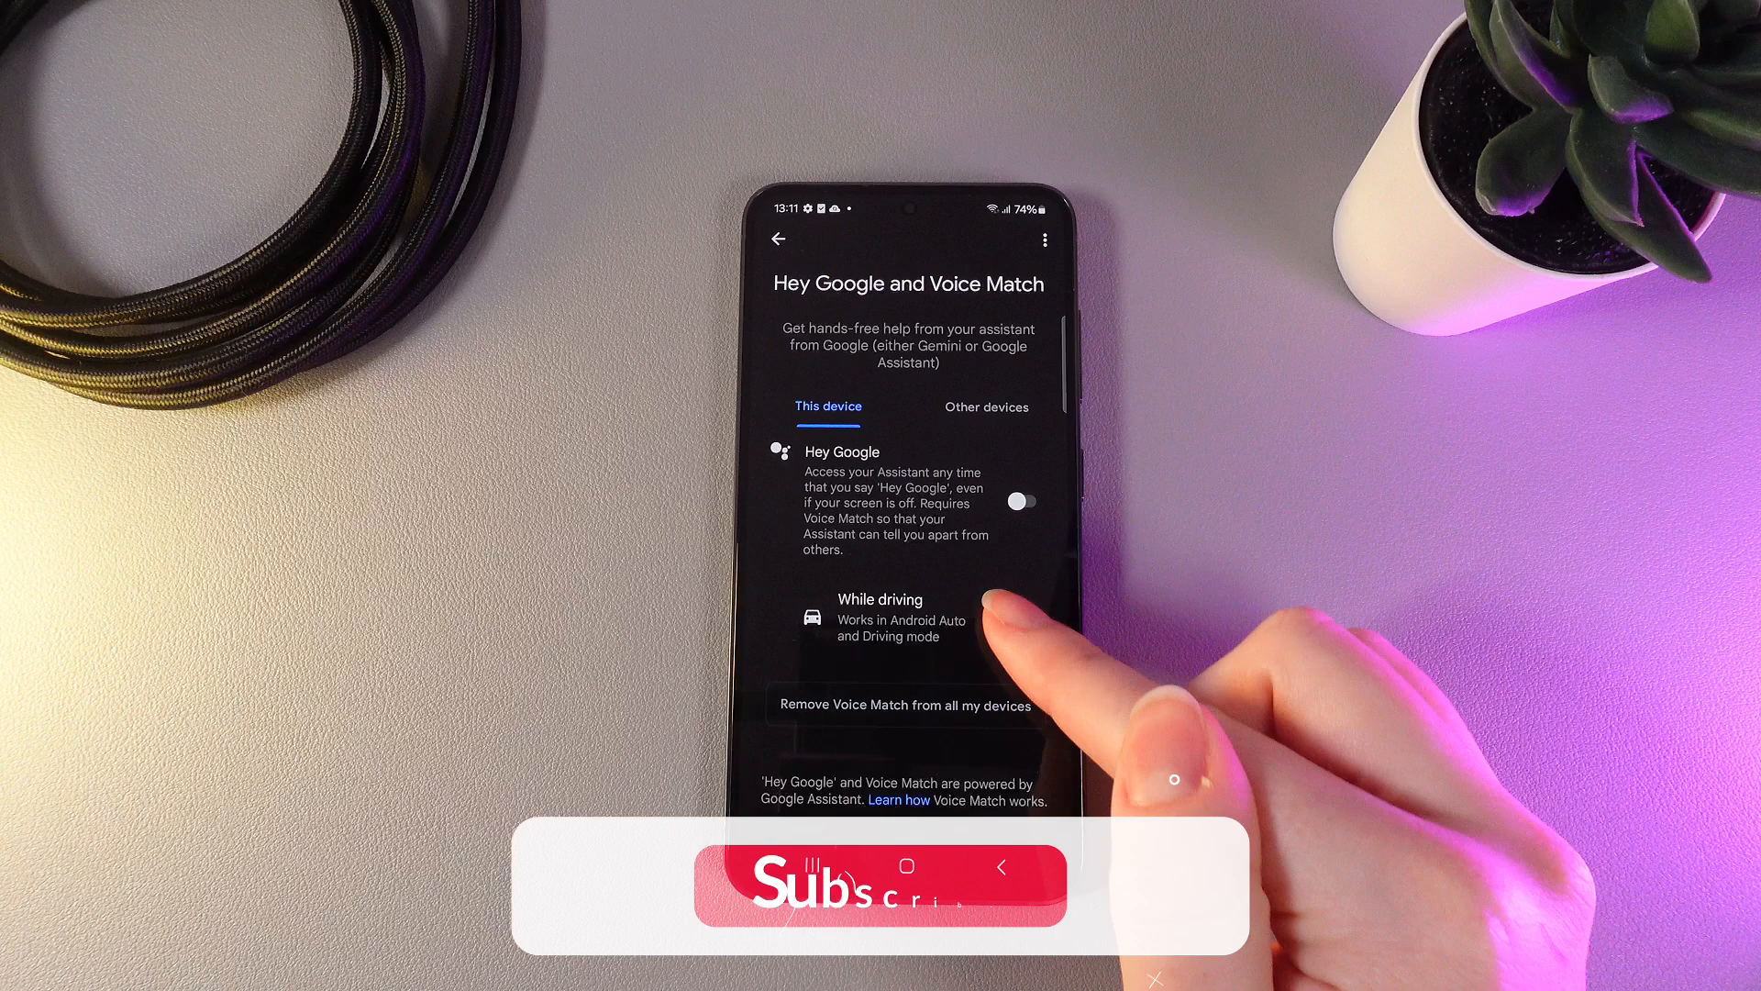